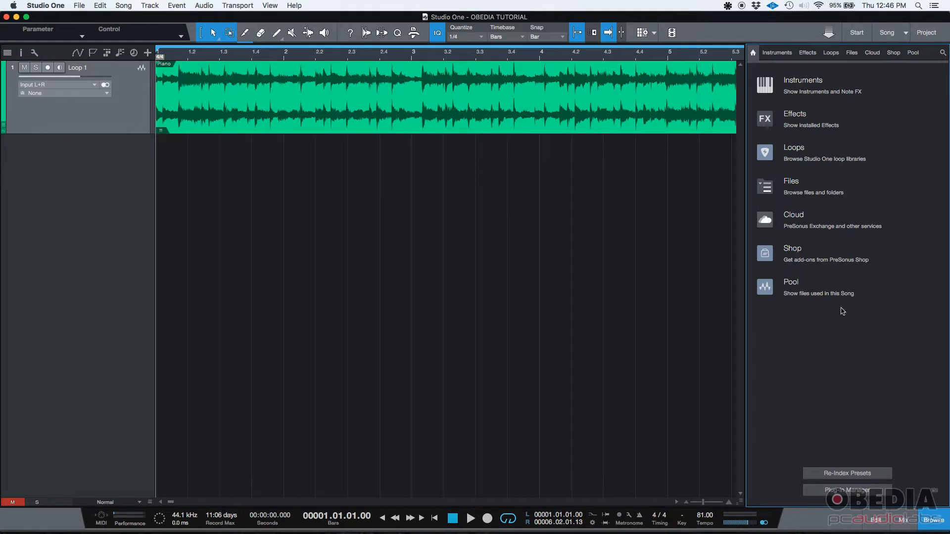
pyautogui.moveTo(779, 84)
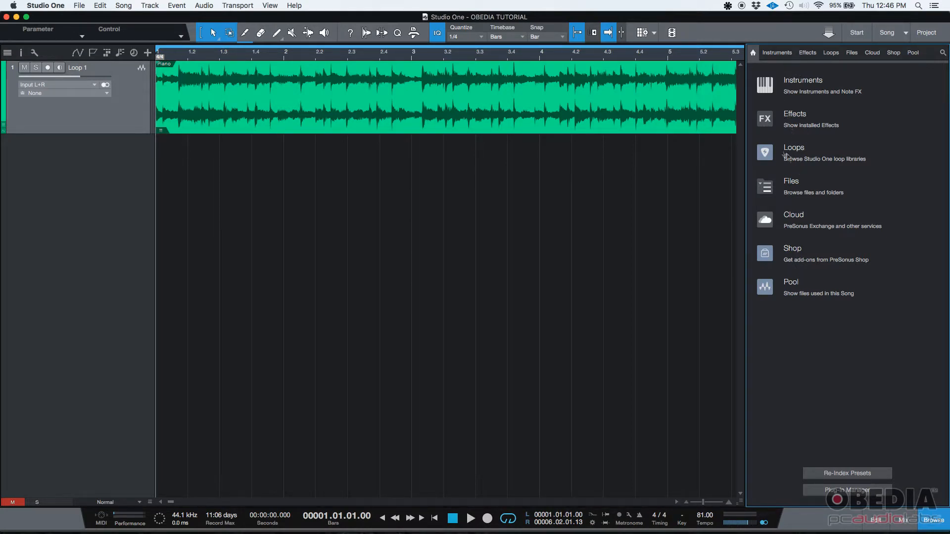
# Glance at Instruments, then show PreSonus Shop categories like Extensions, FREE, Loops and Sounds, Plug-Ins.
pyautogui.click(802, 79)
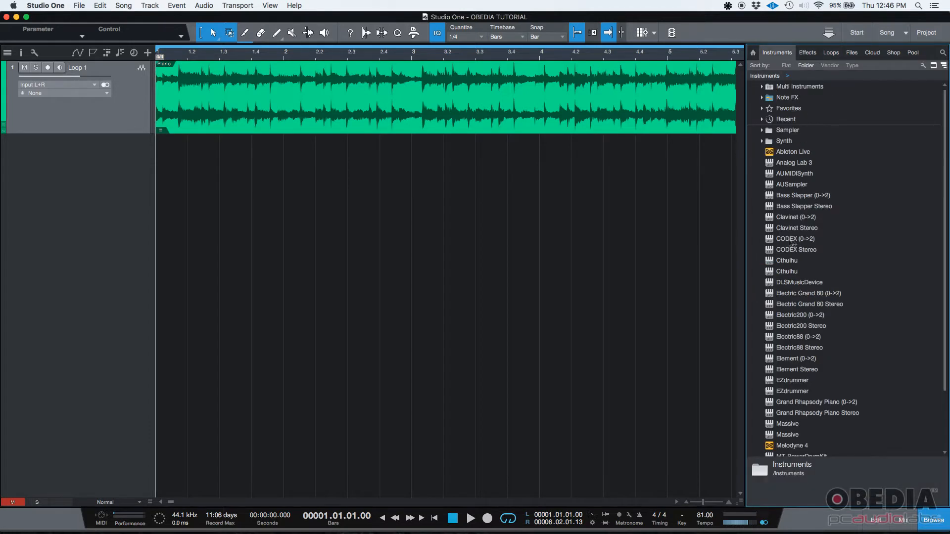
pyautogui.click(754, 53)
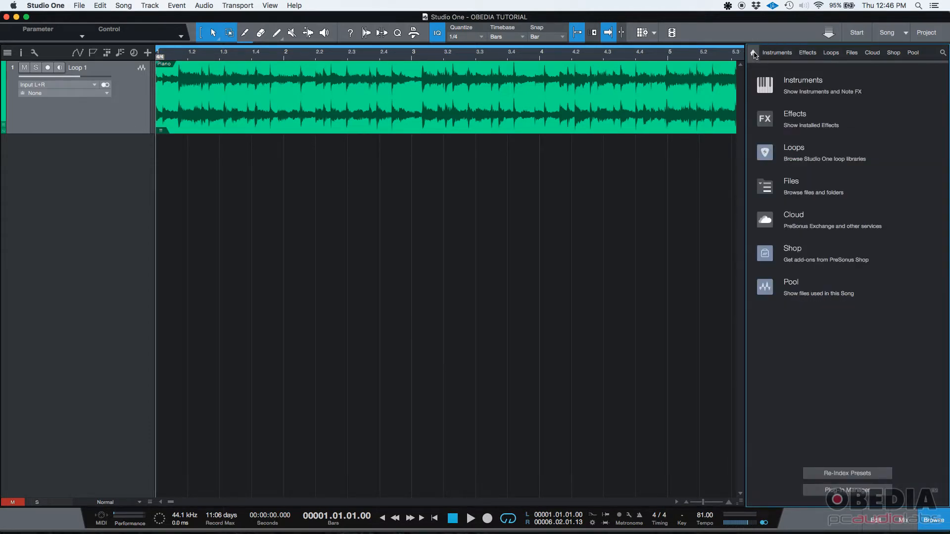
pyautogui.moveTo(810, 341)
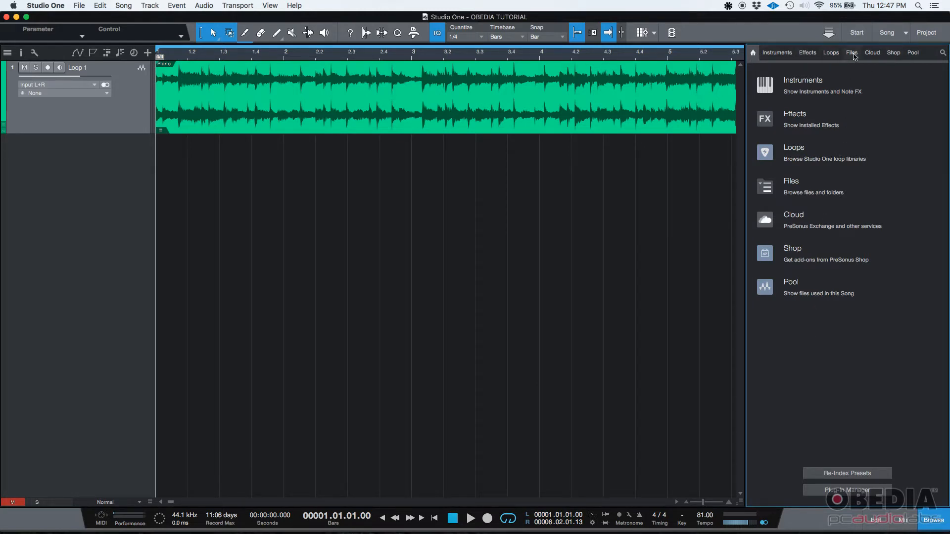
pyautogui.moveTo(893, 59)
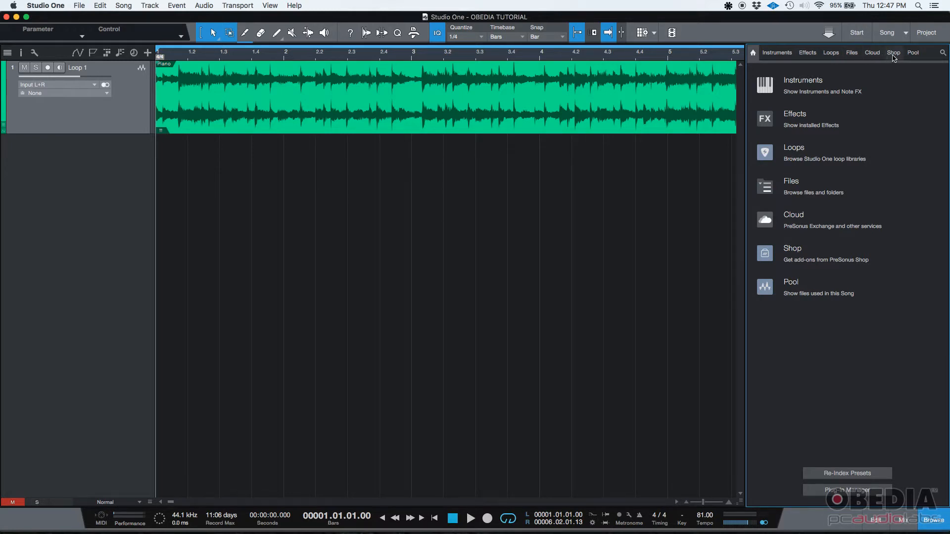
pyautogui.click(892, 52)
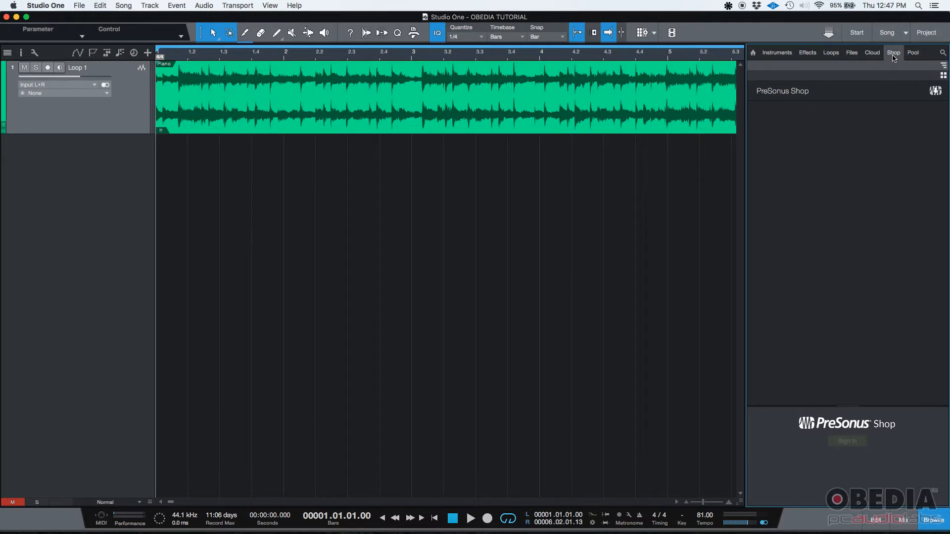
pyautogui.click(892, 52)
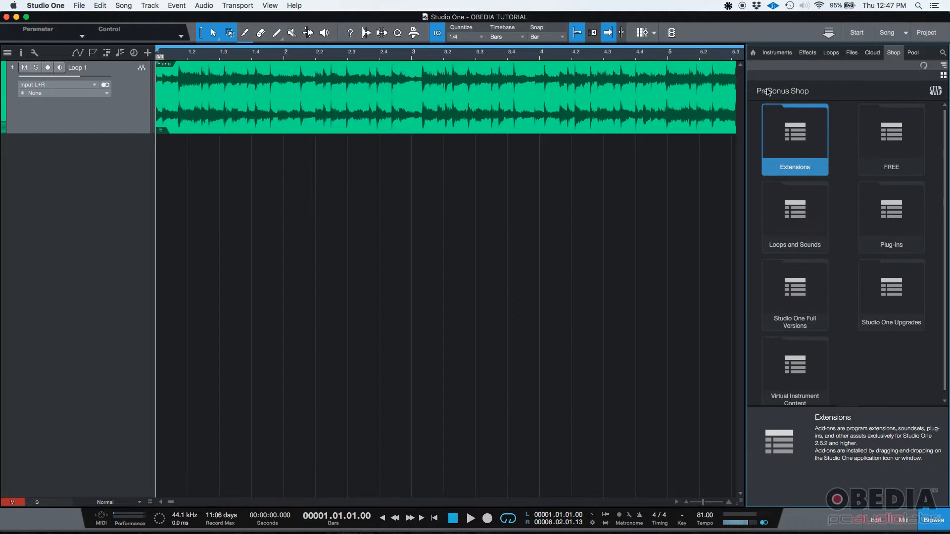
pyautogui.moveTo(800, 139)
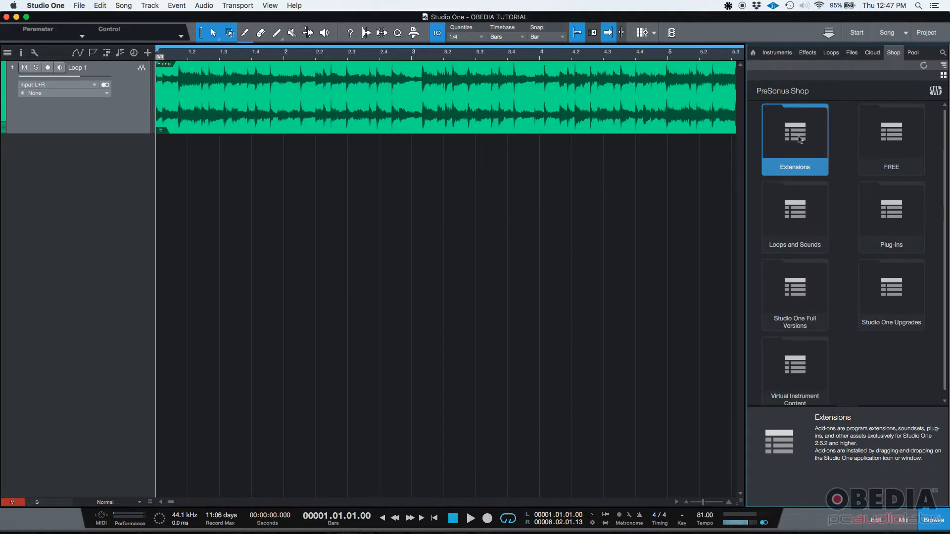
pyautogui.moveTo(816, 385)
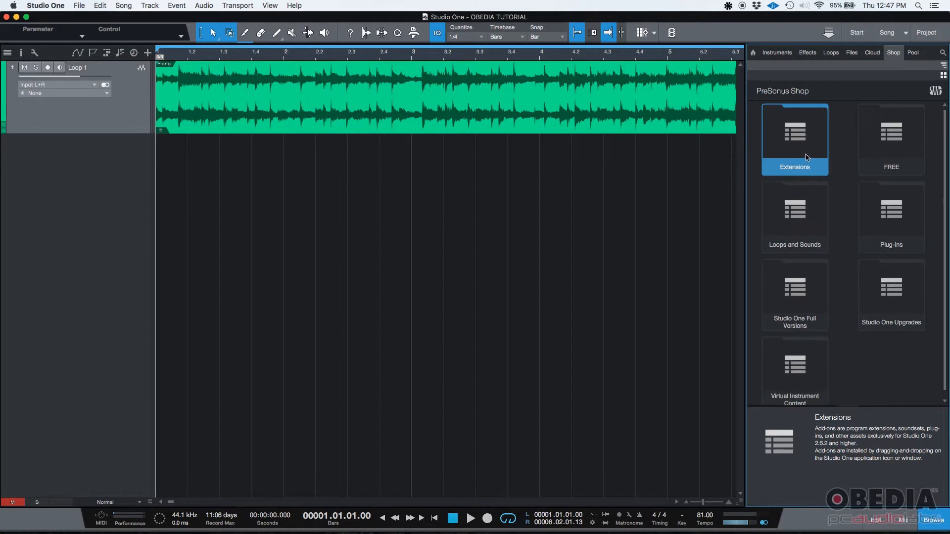
pyautogui.moveTo(788, 233)
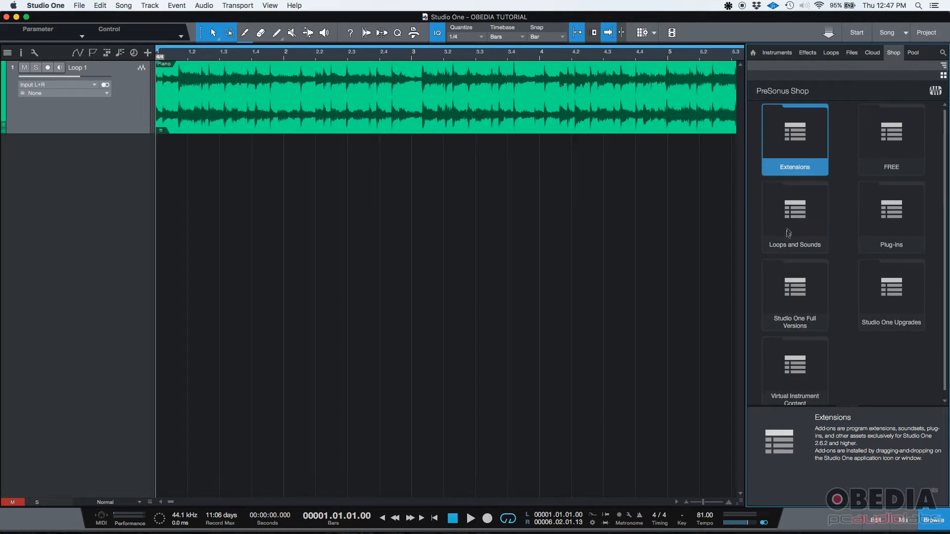
pyautogui.moveTo(880, 313)
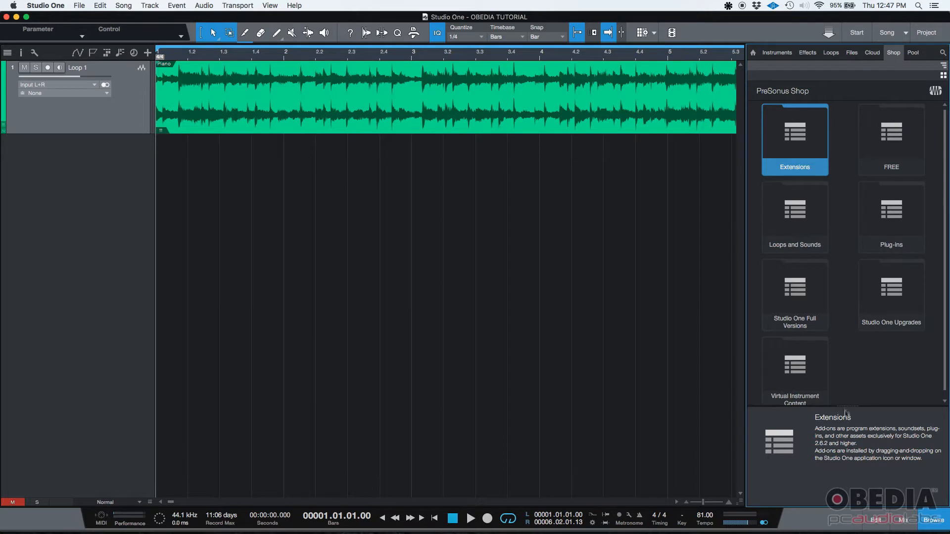
pyautogui.moveTo(894, 68)
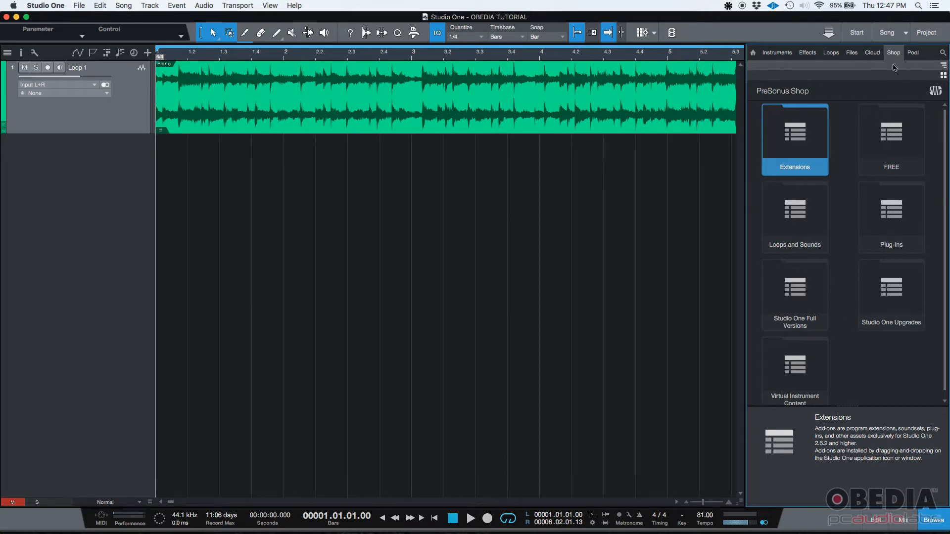
pyautogui.moveTo(856, 99)
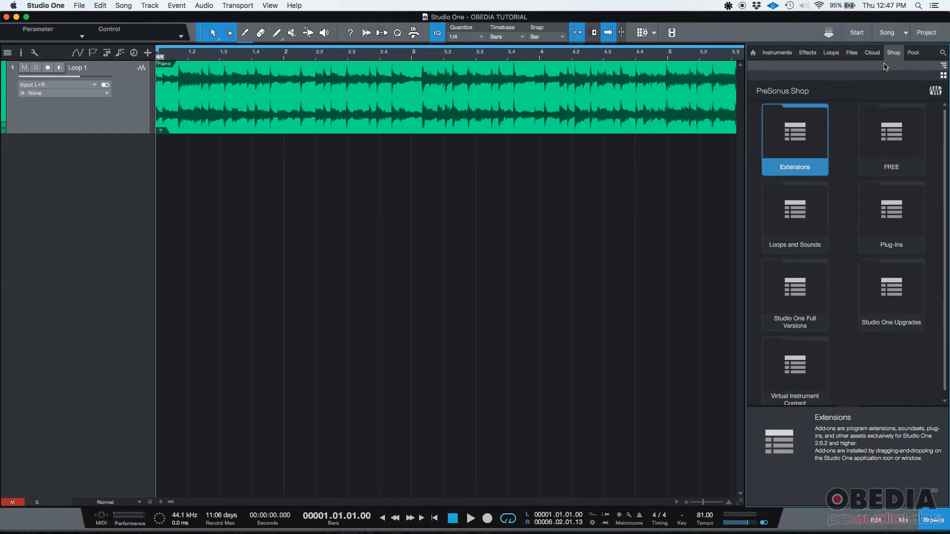
pyautogui.moveTo(891, 61)
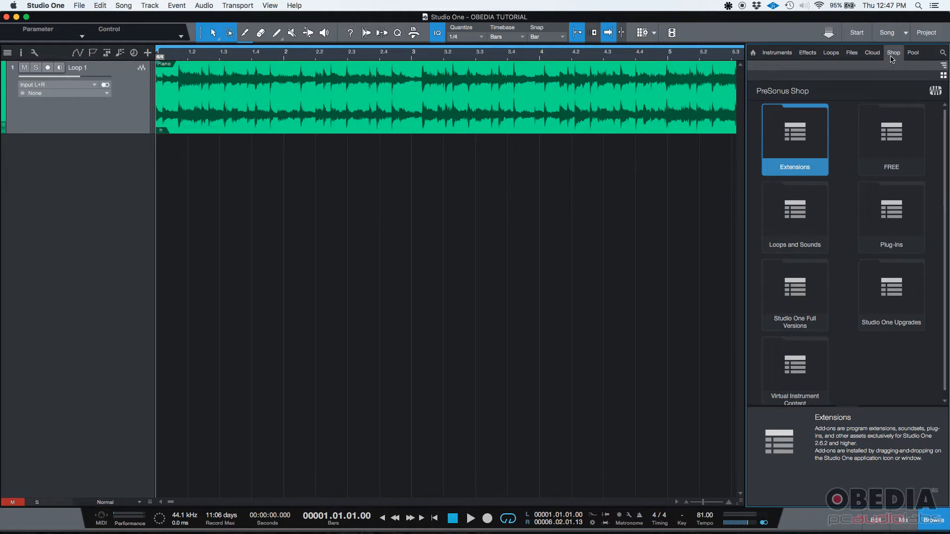
pyautogui.moveTo(825, 128)
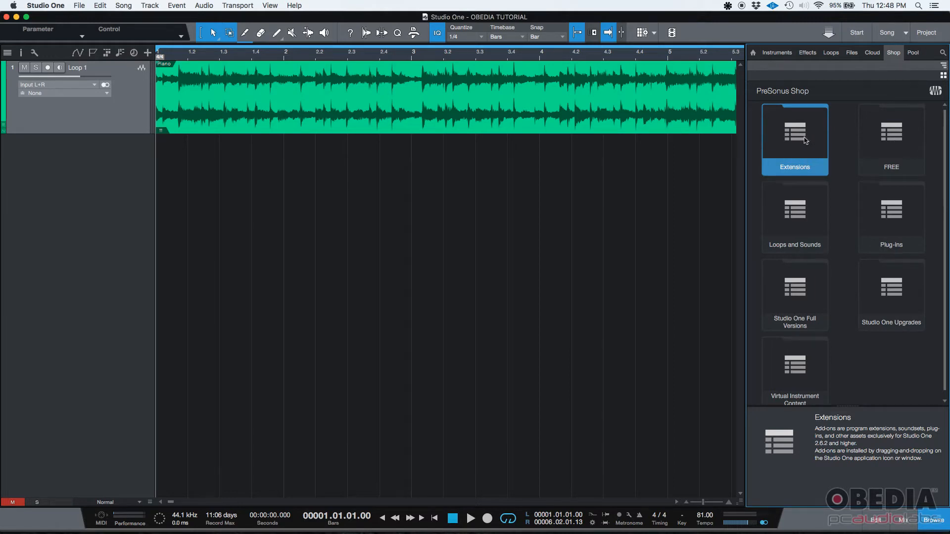
pyautogui.click(794, 132)
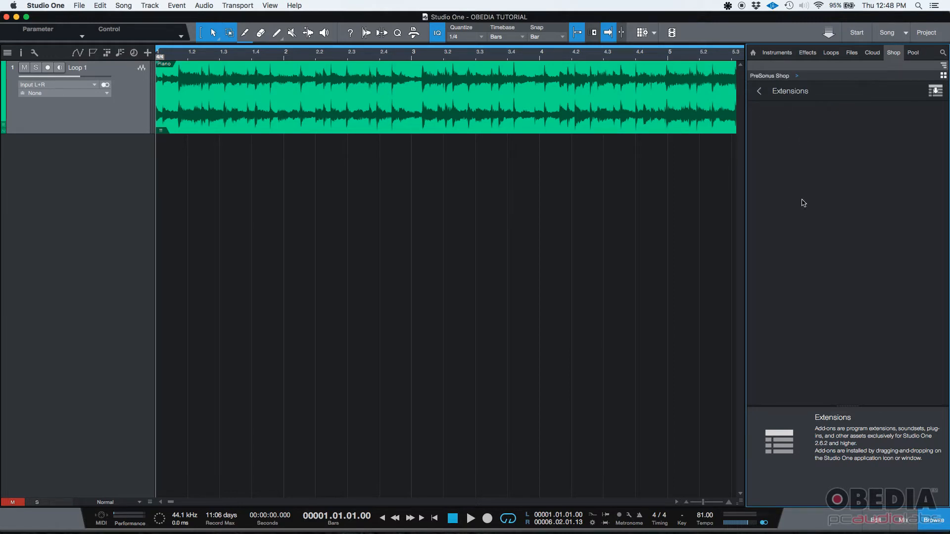
pyautogui.click(796, 140)
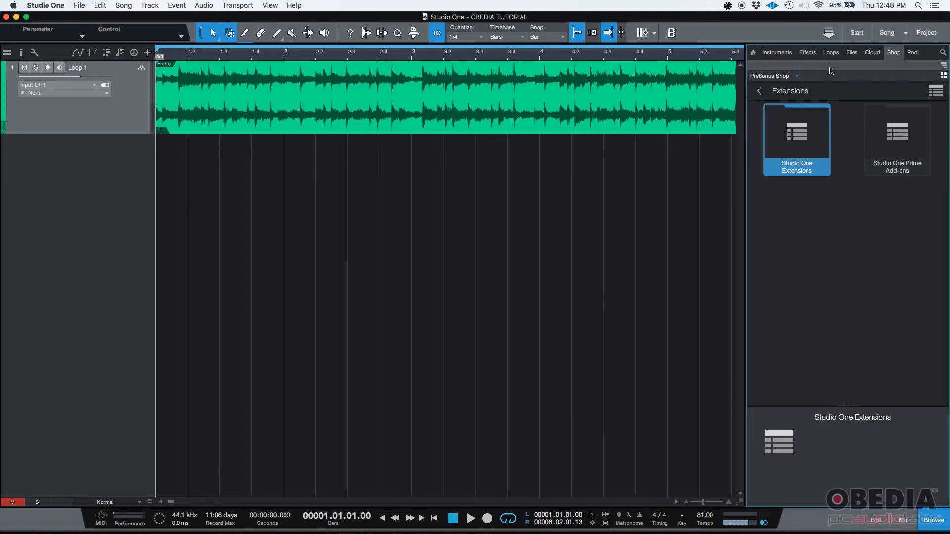
pyautogui.click(758, 91)
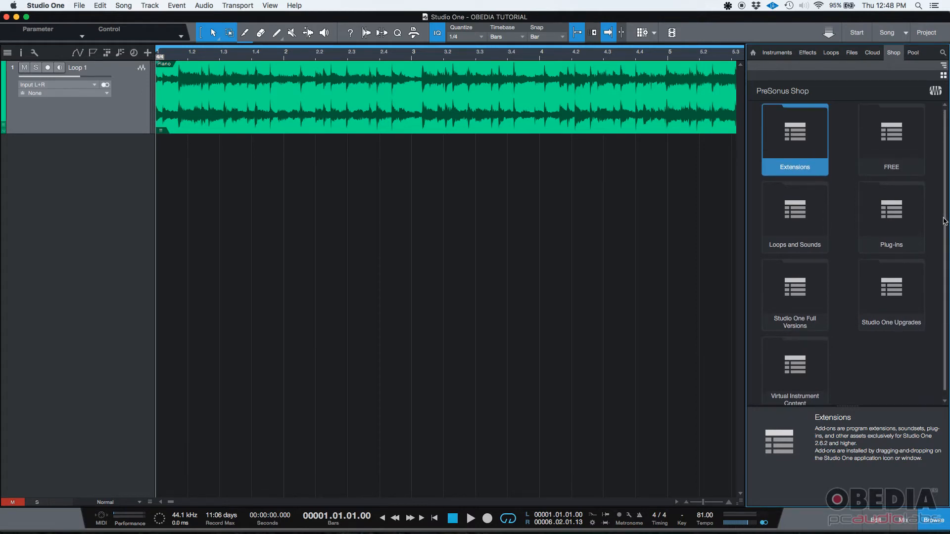
pyautogui.moveTo(847, 273)
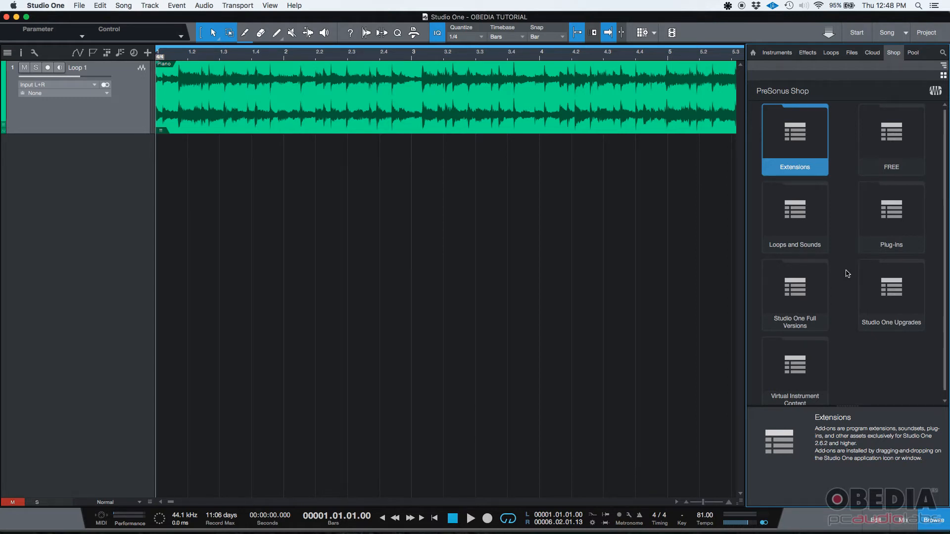
pyautogui.moveTo(808, 219)
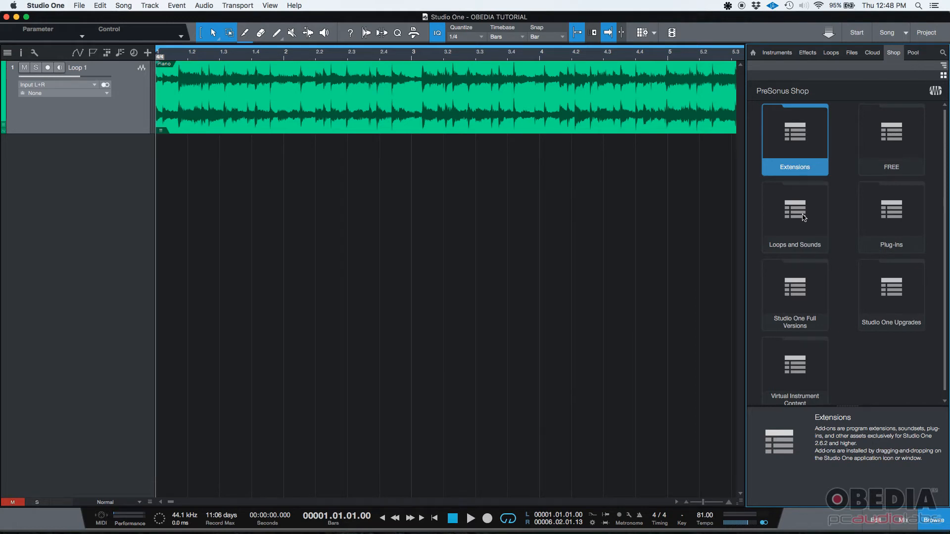
pyautogui.moveTo(839, 215)
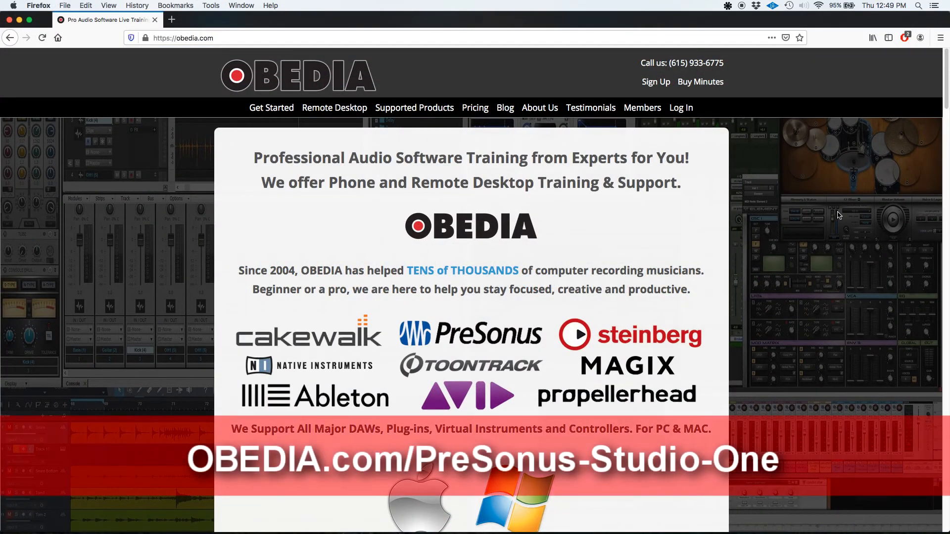
pyautogui.moveTo(695, 70)
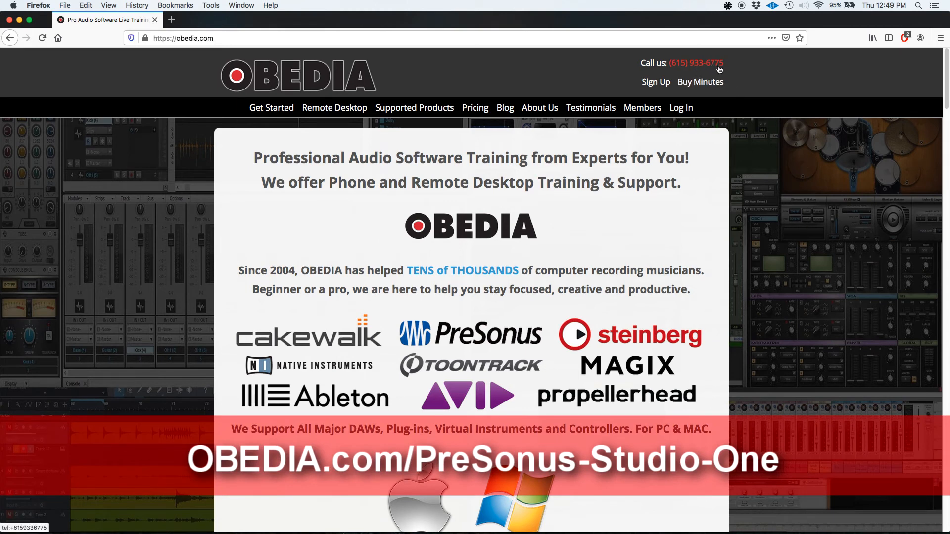
pyautogui.moveTo(723, 69)
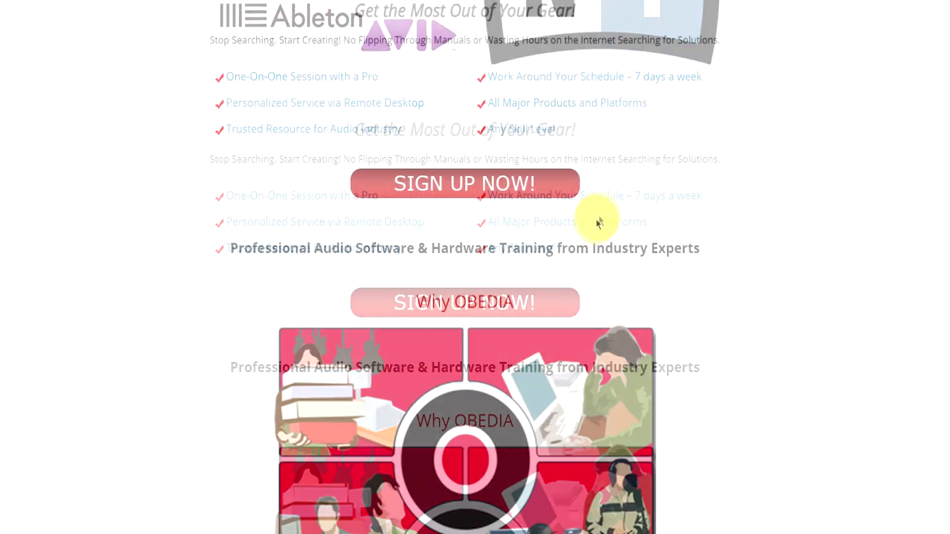
# Scroll obedia.com down to the Rates and Services session bundles and subscriptions.
pyautogui.scroll(-3)
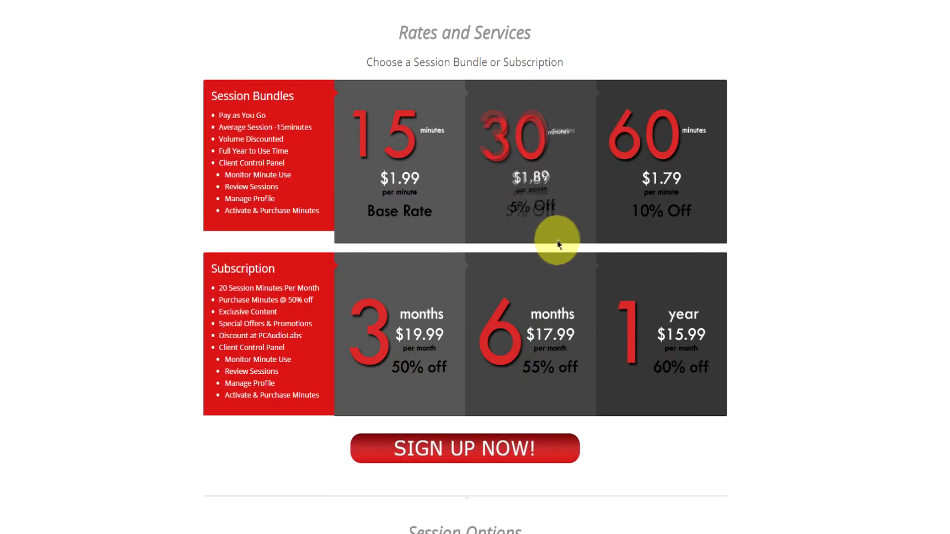